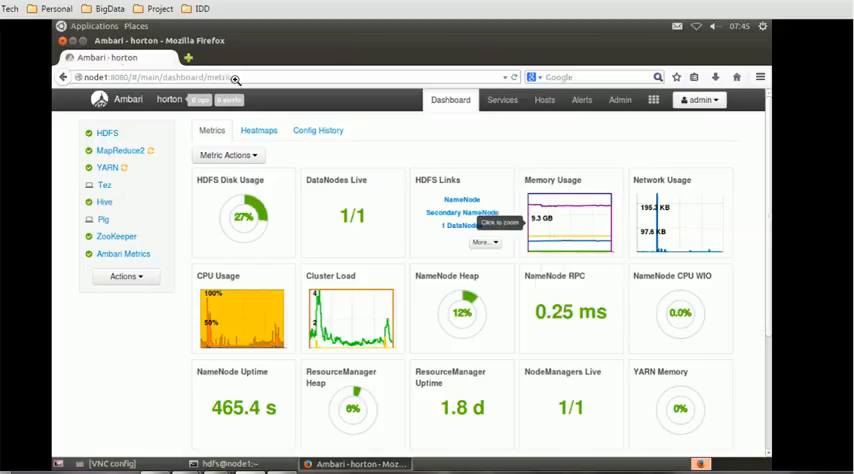
{"action": "mouse_move", "coordinate": [358, 87]}
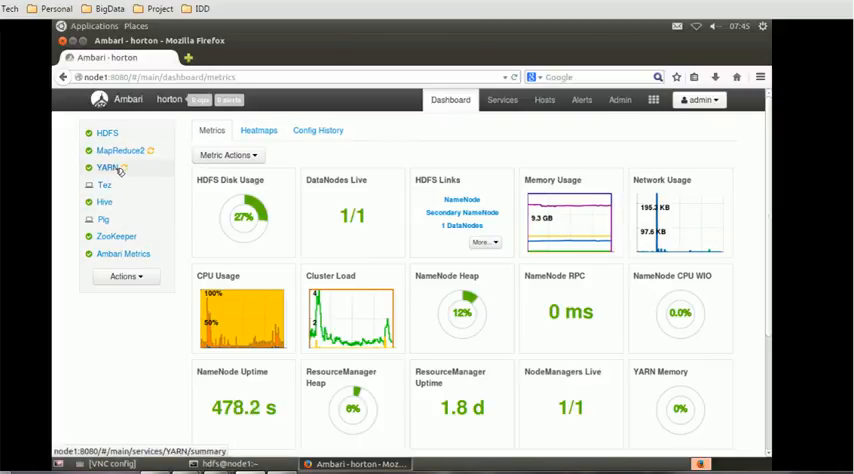
Step: Show the YARN service summary and list its restart options for the 4 affected components
{"action": "left_click", "coordinate": [108, 165]}
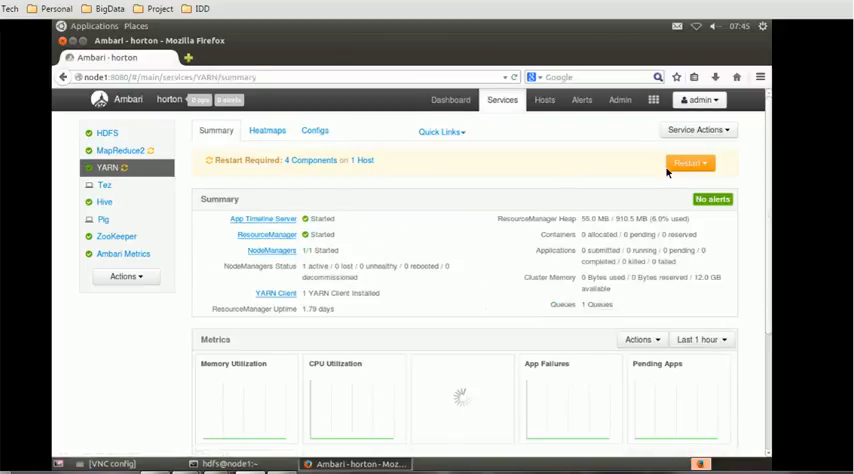
{"action": "left_click", "coordinate": [692, 162]}
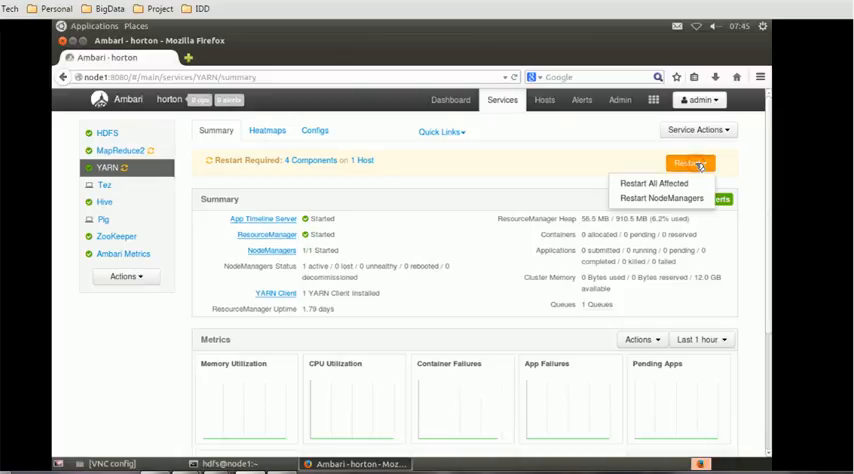
{"action": "mouse_move", "coordinate": [659, 183]}
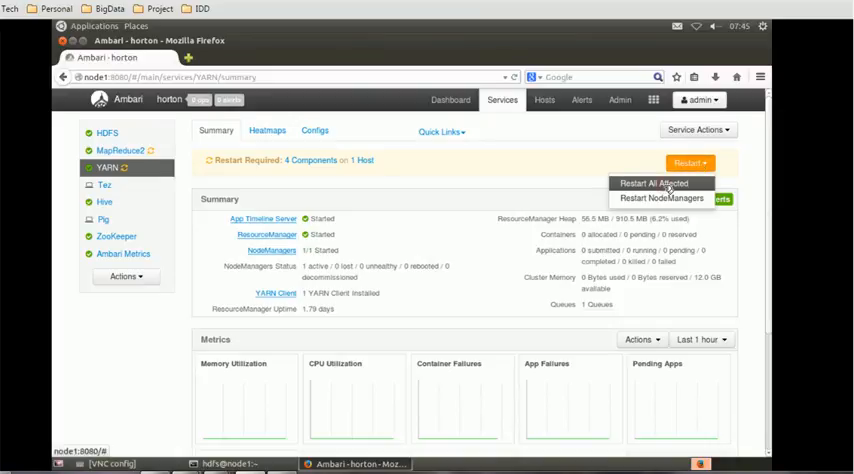
Step: Restart all affected YARN components with stale configs and confirm
{"action": "left_click", "coordinate": [652, 184]}
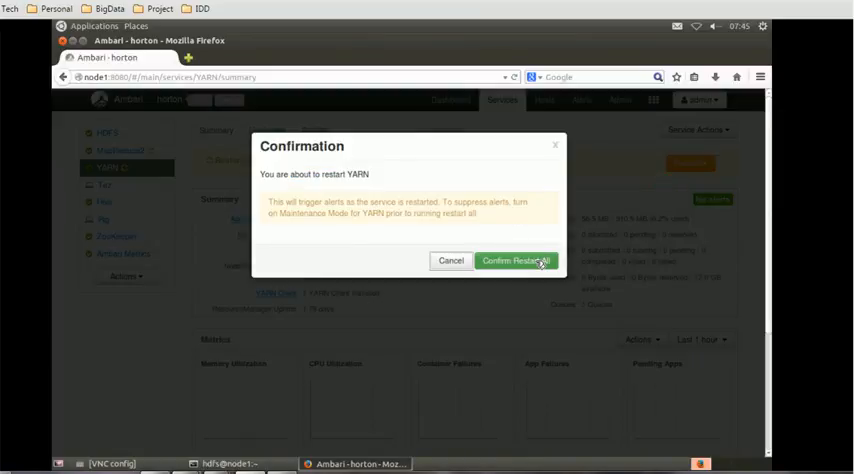
{"action": "left_click", "coordinate": [515, 260]}
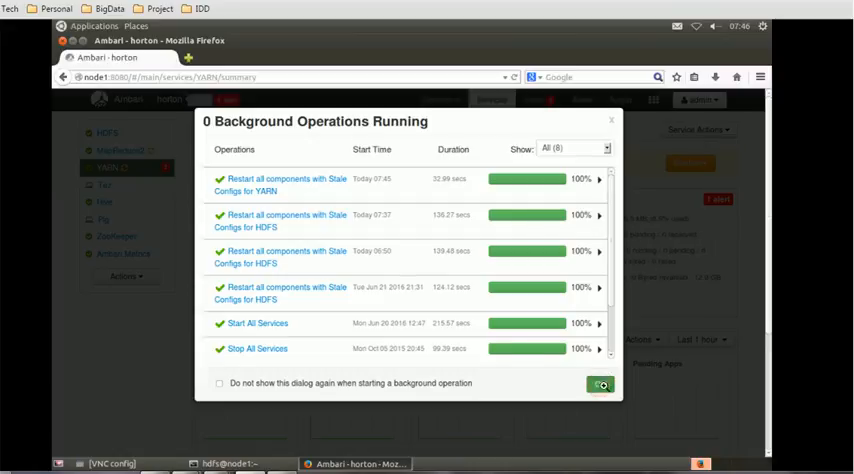
Step: Close Background Operations, check YARN Service Actions, and list the ResourceManager quick links
{"action": "left_click", "coordinate": [599, 385]}
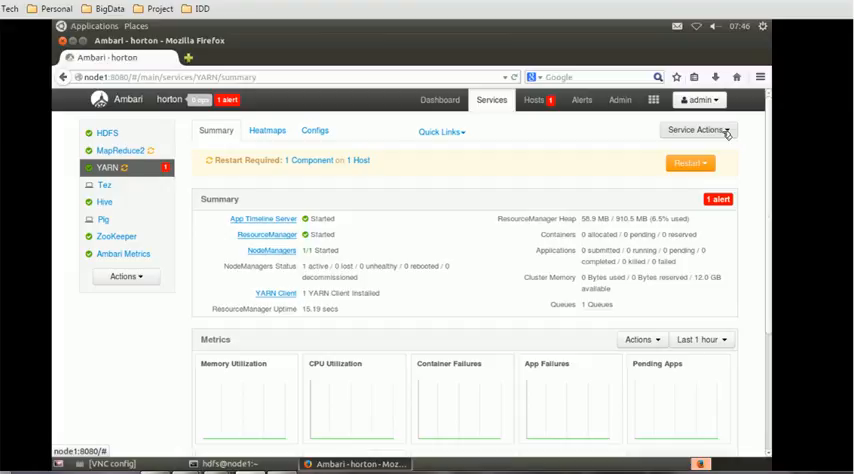
{"action": "left_click", "coordinate": [697, 129]}
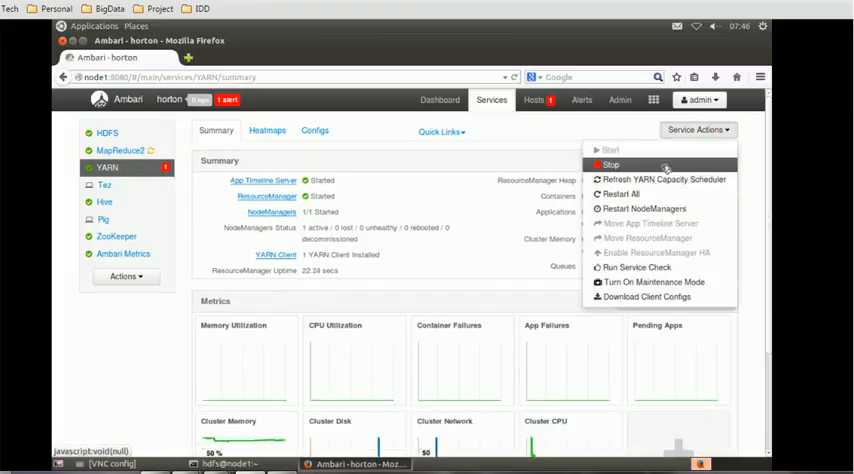
{"action": "mouse_move", "coordinate": [666, 179]}
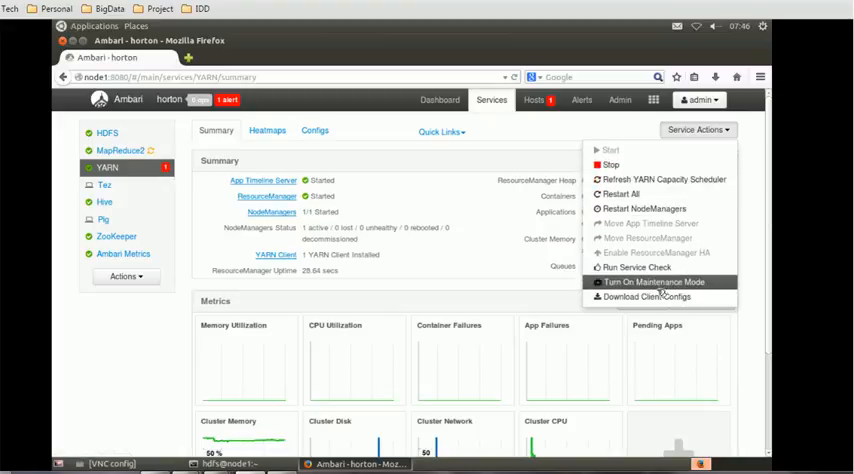
{"action": "mouse_move", "coordinate": [658, 297]}
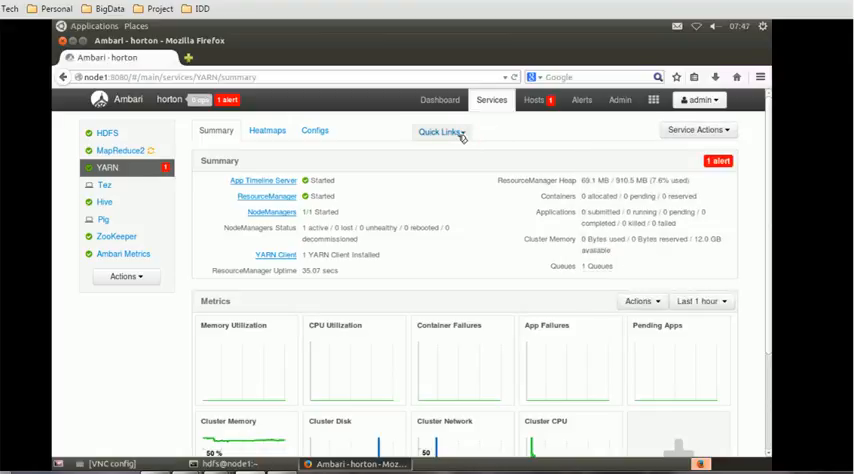
{"action": "left_click", "coordinate": [441, 131]}
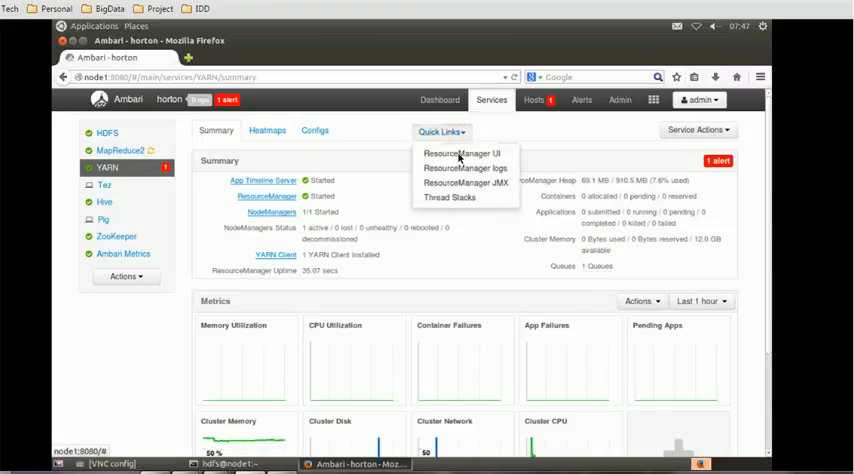
{"action": "mouse_move", "coordinate": [468, 185]}
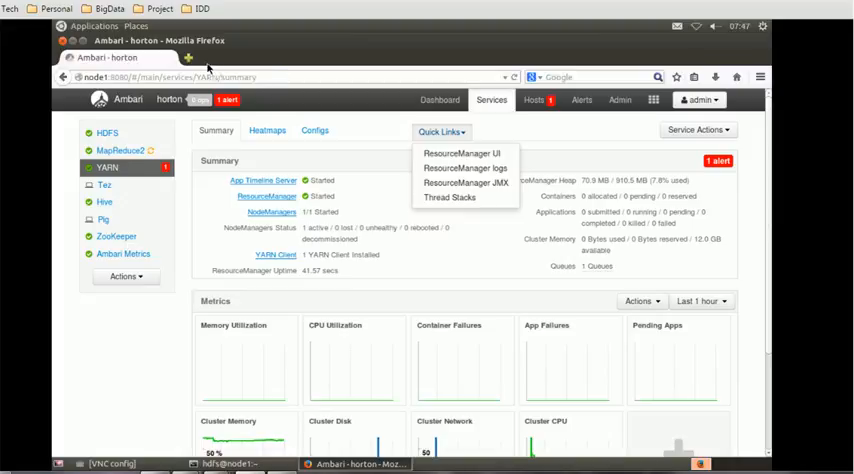
Step: Load the ResourceManager page at node1:8088 in a new Firefox tab
{"action": "left_click", "coordinate": [216, 58]}
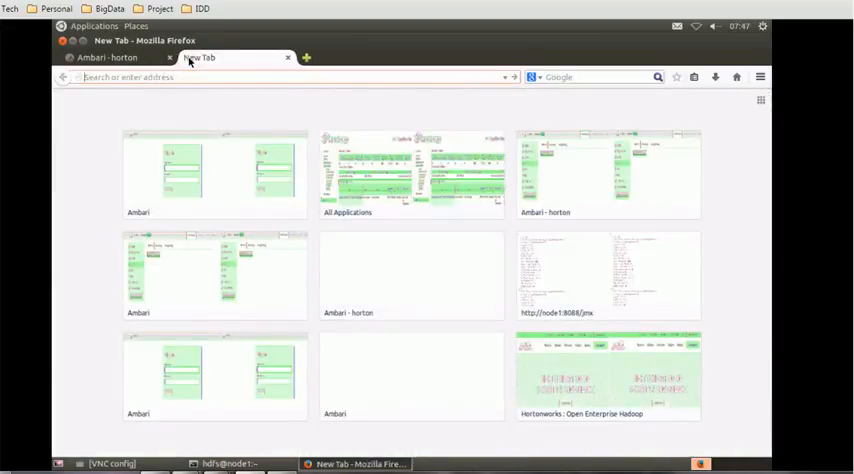
{"action": "type", "text": "node1:8080/#/main/services/YARN/summary"}
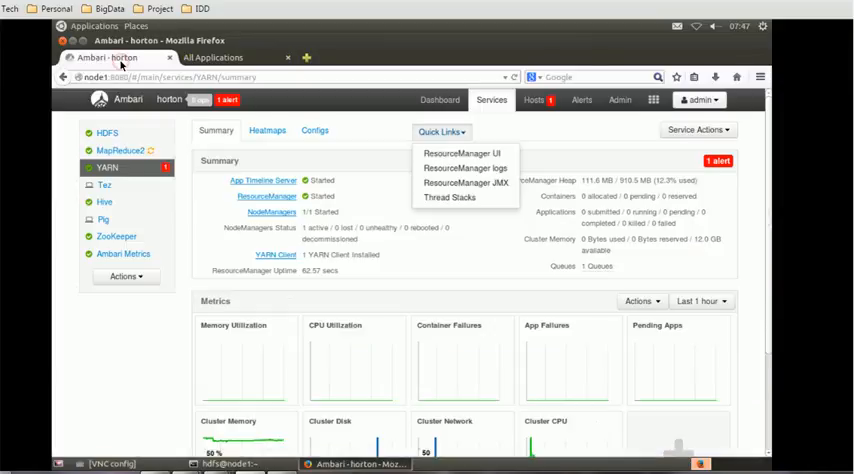
{"action": "mouse_move", "coordinate": [458, 153]}
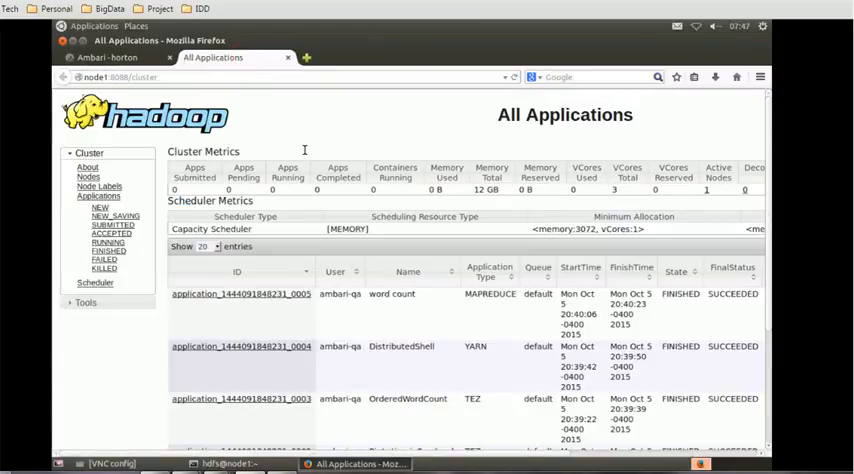
{"action": "mouse_move", "coordinate": [196, 266]}
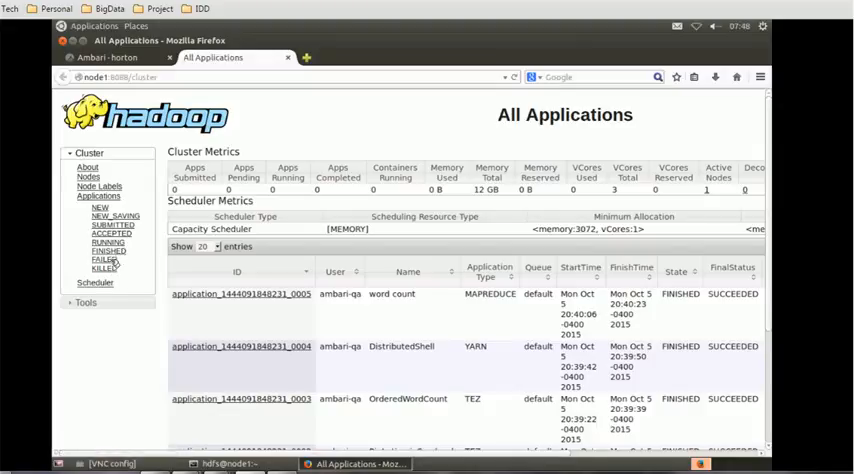
Step: Filter applications by RUNNING and ACCEPTED (both empty), then FINISHED
{"action": "left_click", "coordinate": [99, 240]}
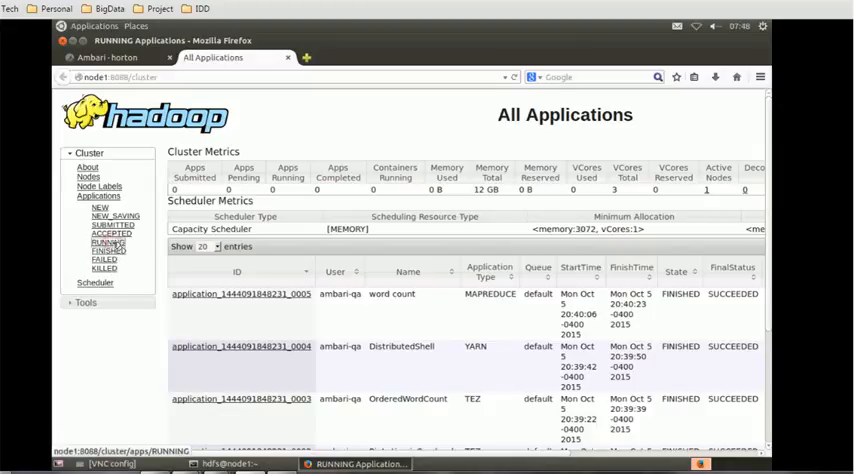
{"action": "left_click", "coordinate": [103, 242]}
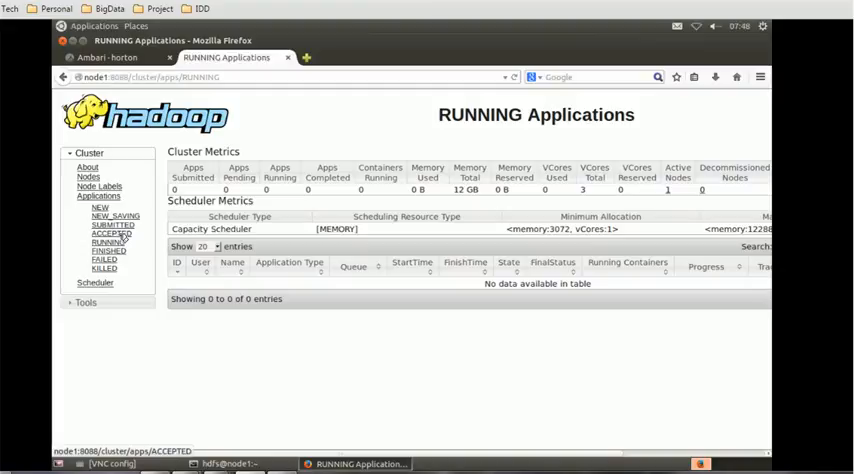
{"action": "left_click", "coordinate": [100, 232]}
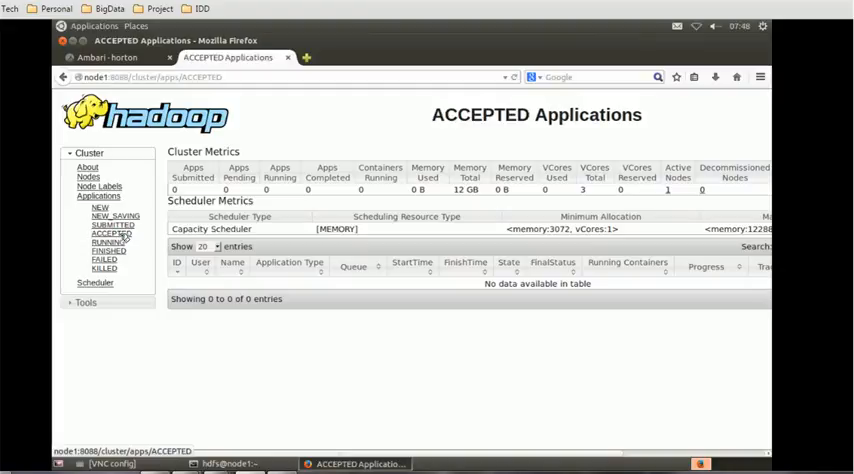
{"action": "left_click", "coordinate": [98, 251]}
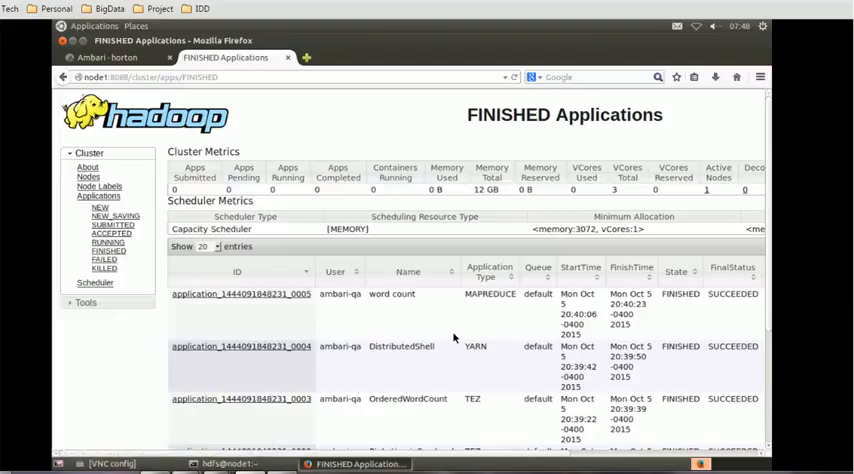
{"action": "mouse_move", "coordinate": [501, 317]}
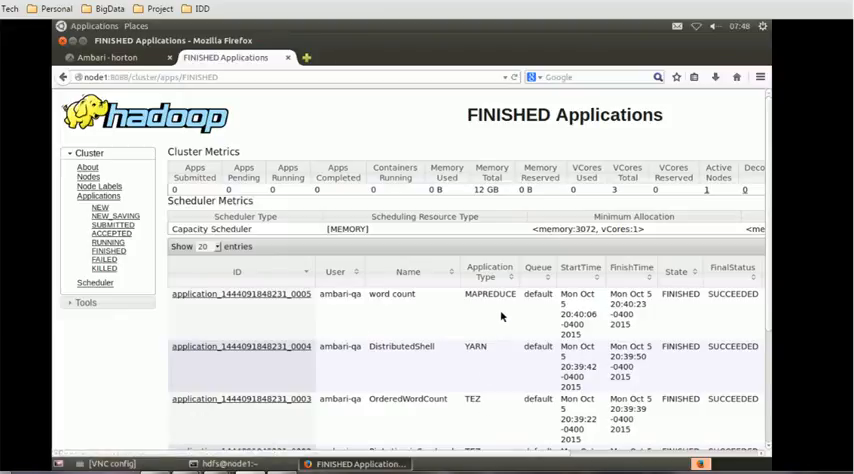
{"action": "mouse_move", "coordinate": [470, 254]}
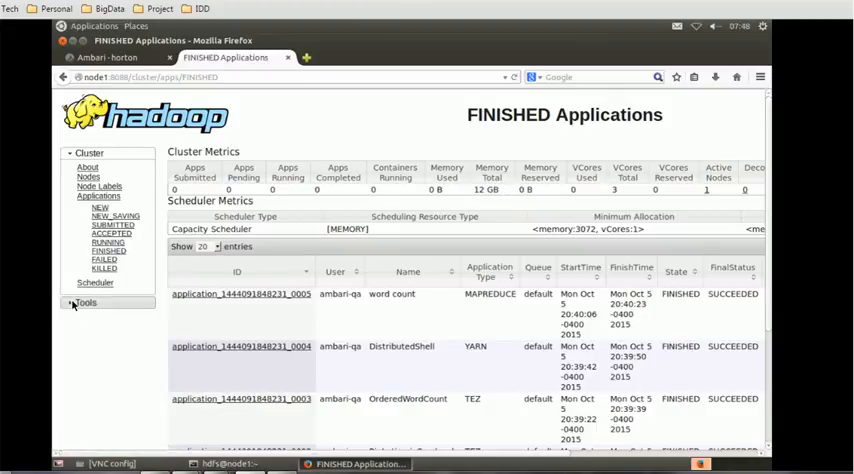
Step: Expand the Tools section in the ResourceManager sidebar
{"action": "left_click", "coordinate": [84, 311]}
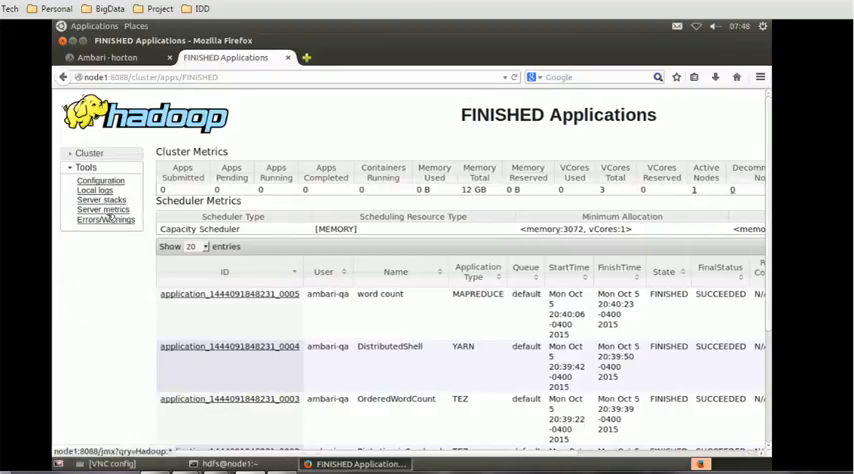
{"action": "mouse_move", "coordinate": [104, 221]}
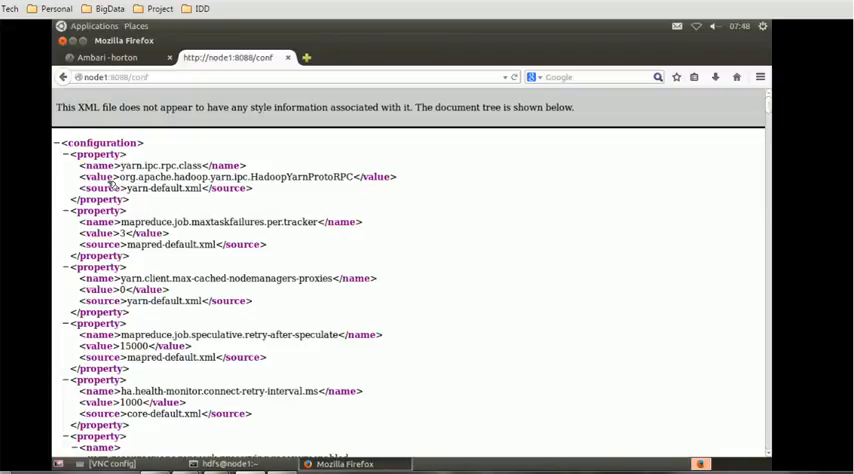
{"action": "mouse_move", "coordinate": [138, 227]}
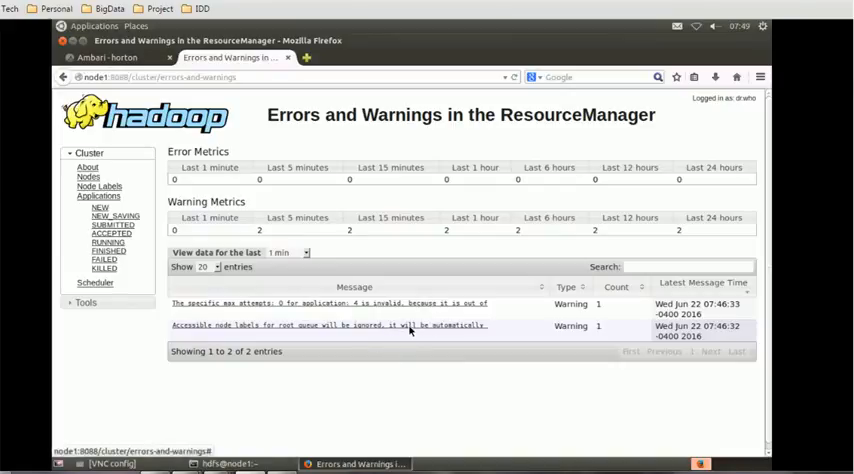
{"action": "mouse_move", "coordinate": [430, 364]}
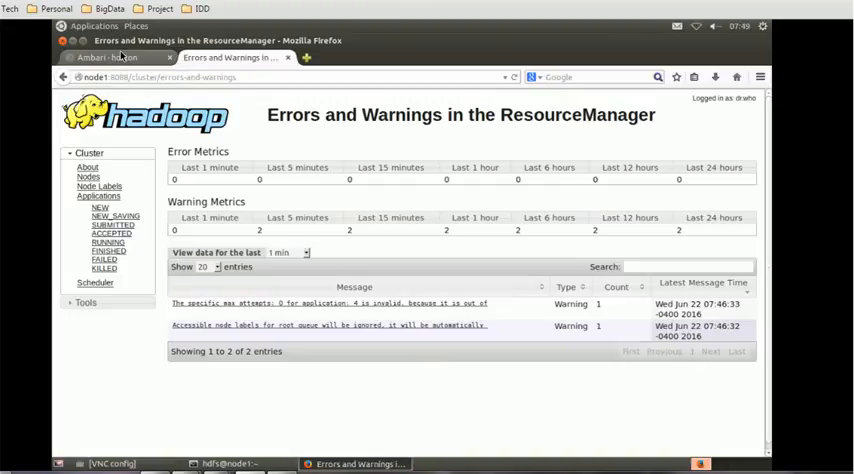
Step: Return to the Ambari YARN summary, scroll it, then view YARN's Heatmaps tab
{"action": "left_click", "coordinate": [110, 57]}
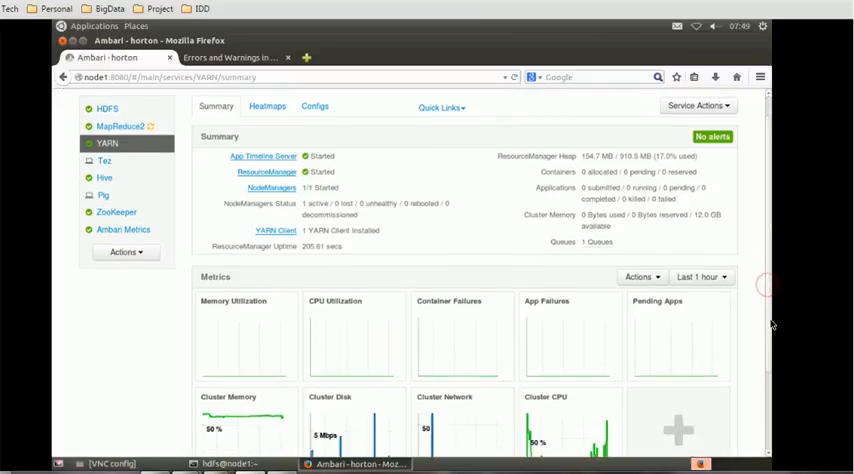
{"action": "scroll", "scroll_direction": "down", "scroll_amount": 3}
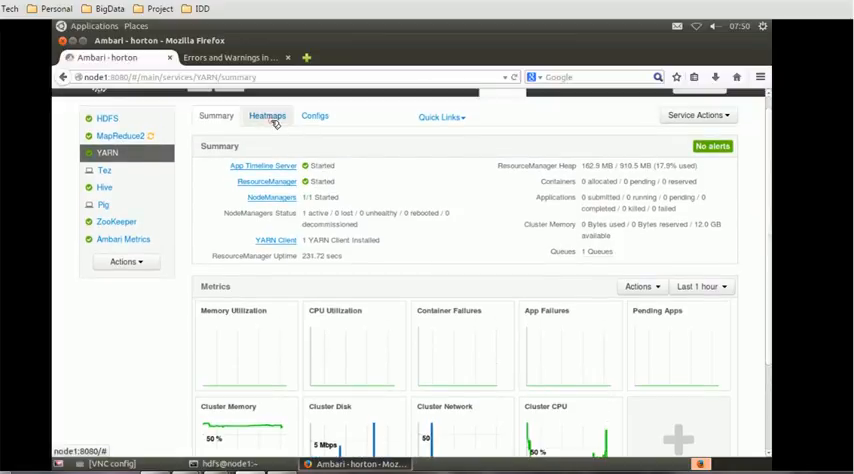
{"action": "left_click", "coordinate": [267, 115]}
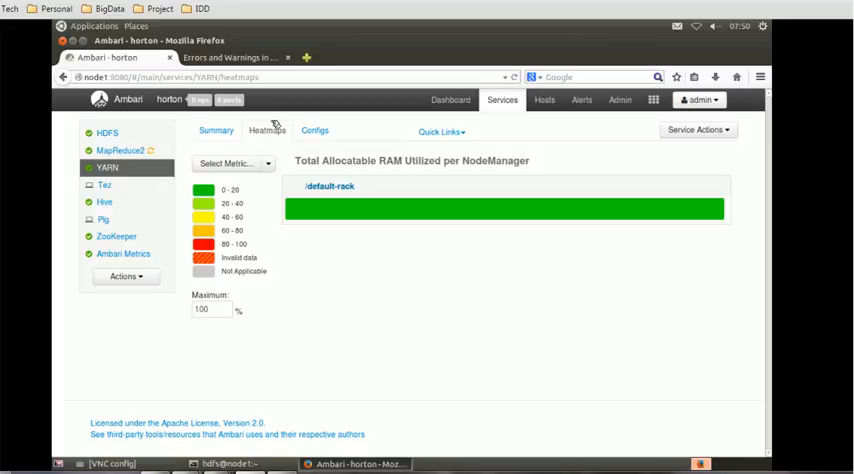
{"action": "mouse_move", "coordinate": [247, 199]}
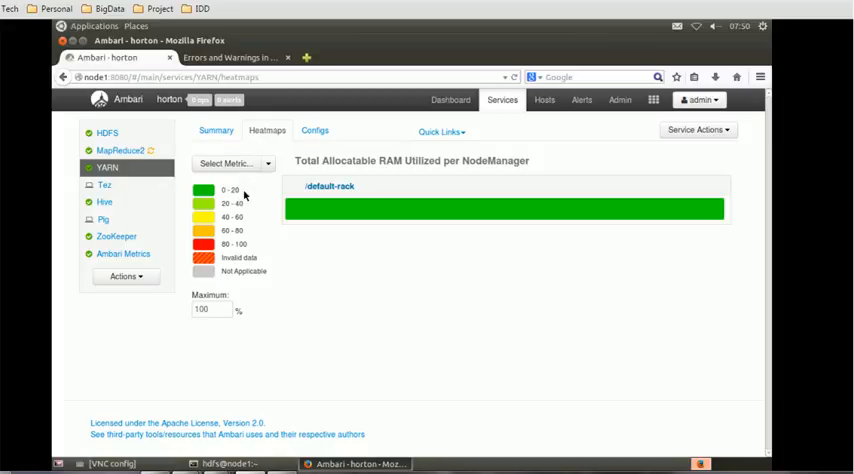
{"action": "mouse_move", "coordinate": [254, 256]}
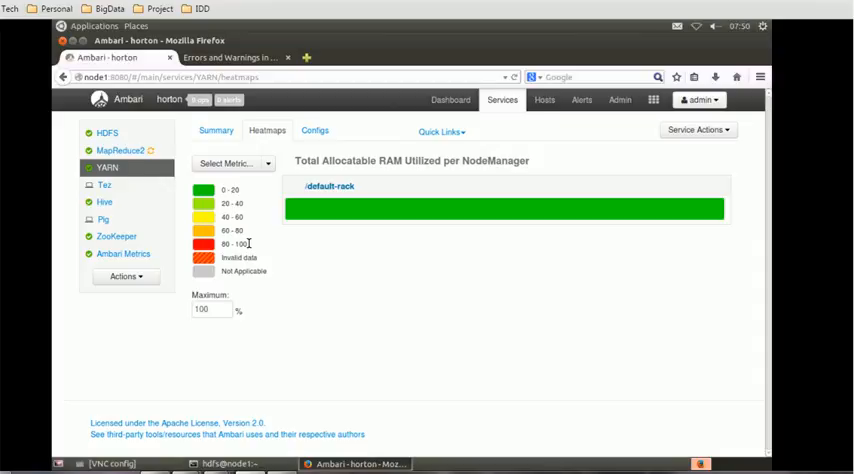
{"action": "left_click", "coordinate": [234, 162]}
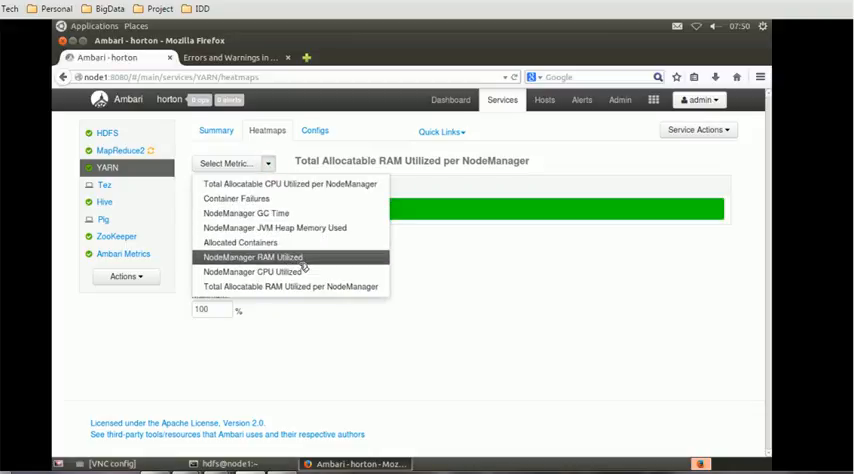
{"action": "mouse_move", "coordinate": [252, 271]}
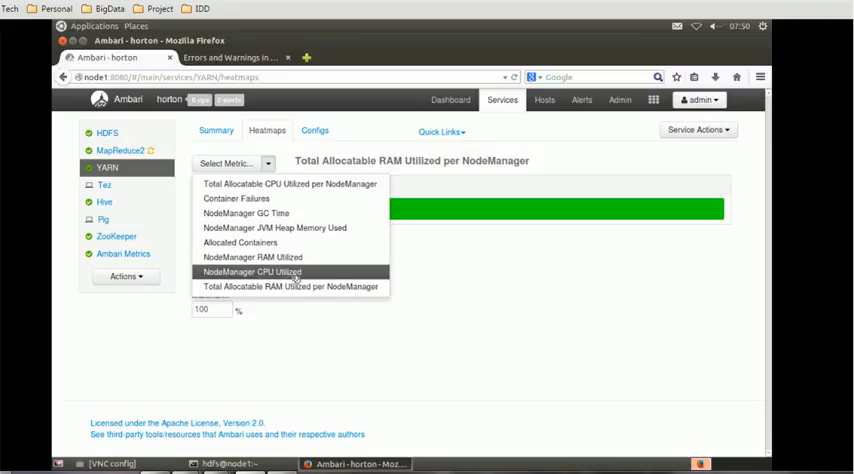
{"action": "mouse_move", "coordinate": [264, 213]}
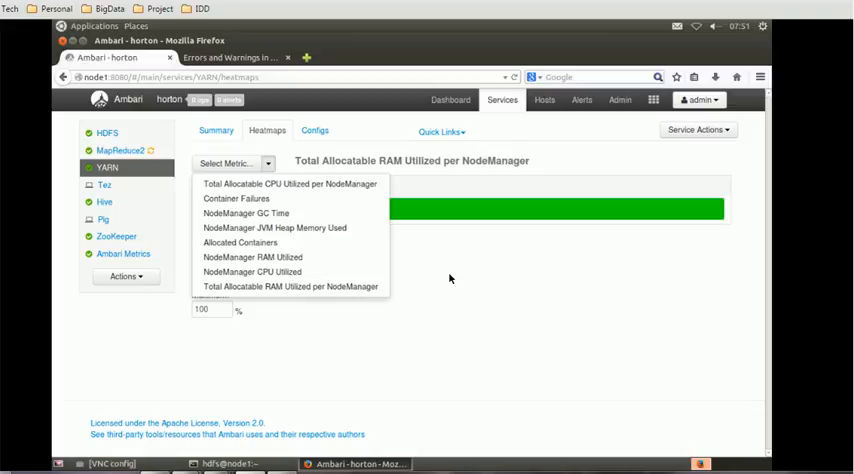
{"action": "mouse_move", "coordinate": [493, 257]}
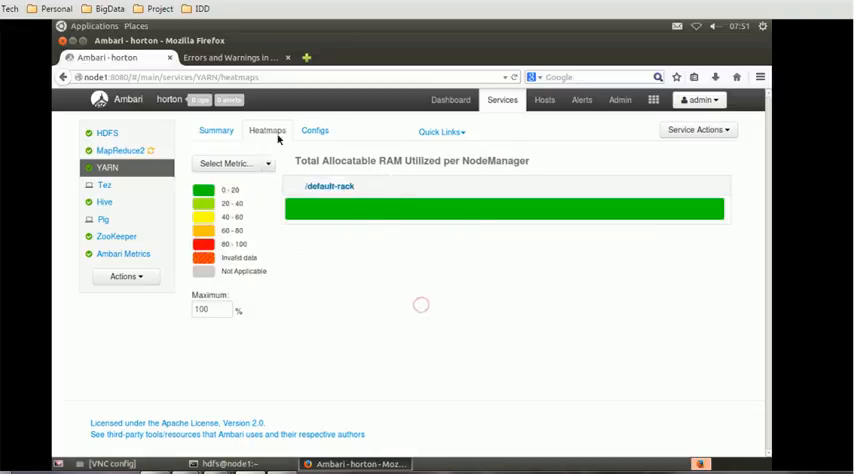
{"action": "mouse_move", "coordinate": [404, 216]}
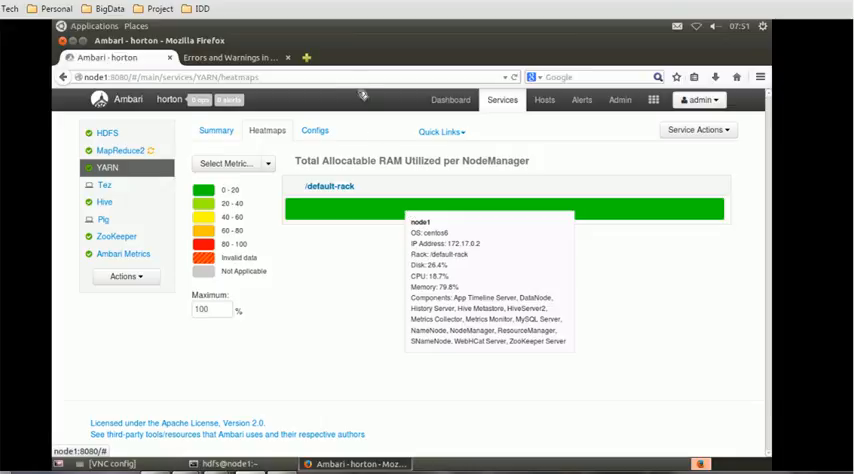
{"action": "mouse_move", "coordinate": [356, 259]}
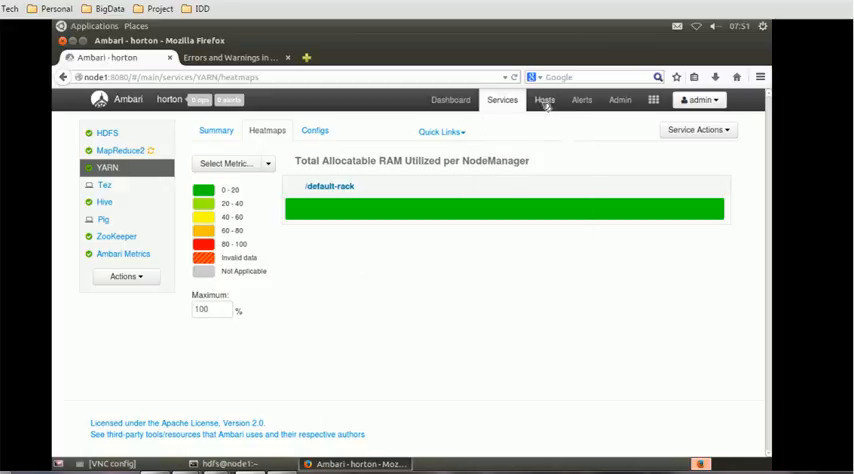
Step: Open host node1 from the Hosts table and browse its components and metrics graphs
{"action": "left_click", "coordinate": [545, 99]}
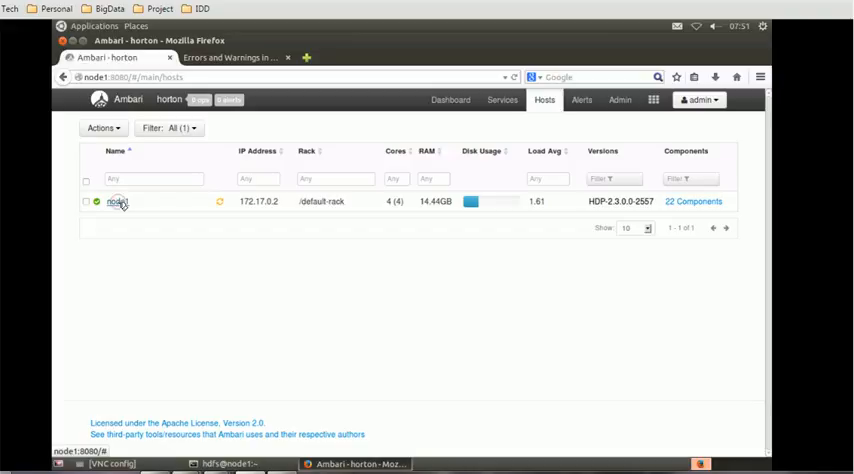
{"action": "left_click", "coordinate": [112, 209]}
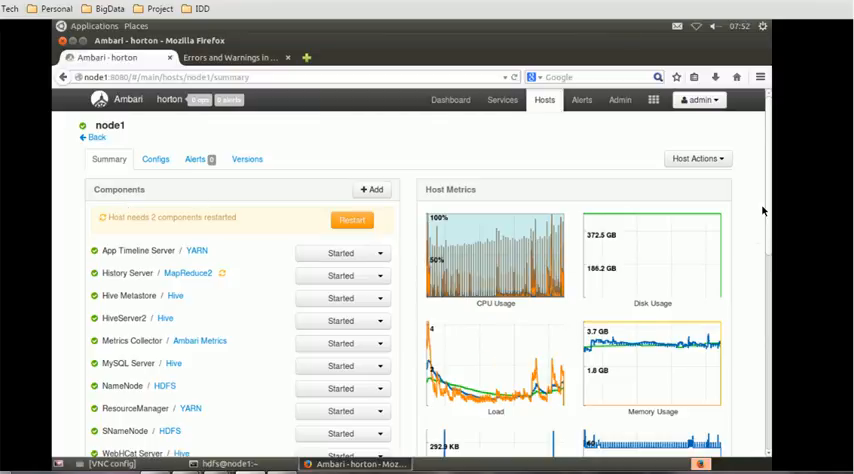
{"action": "mouse_move", "coordinate": [475, 140]}
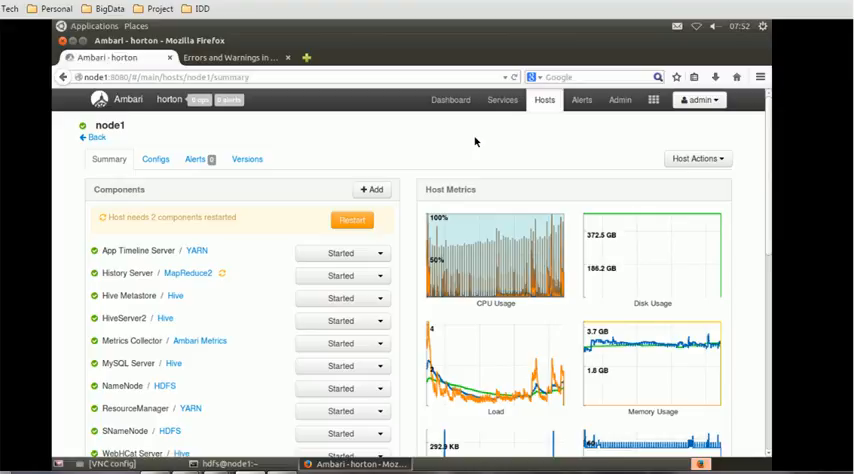
{"action": "mouse_move", "coordinate": [528, 259]}
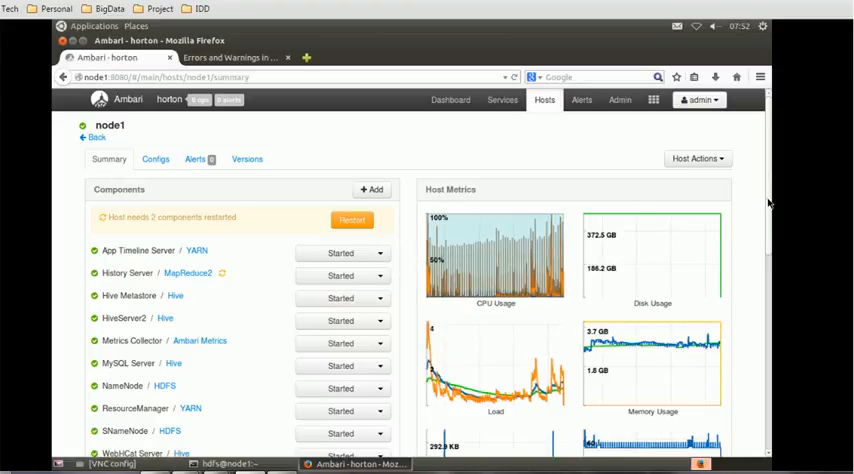
{"action": "scroll", "scroll_direction": "down", "scroll_amount": 3}
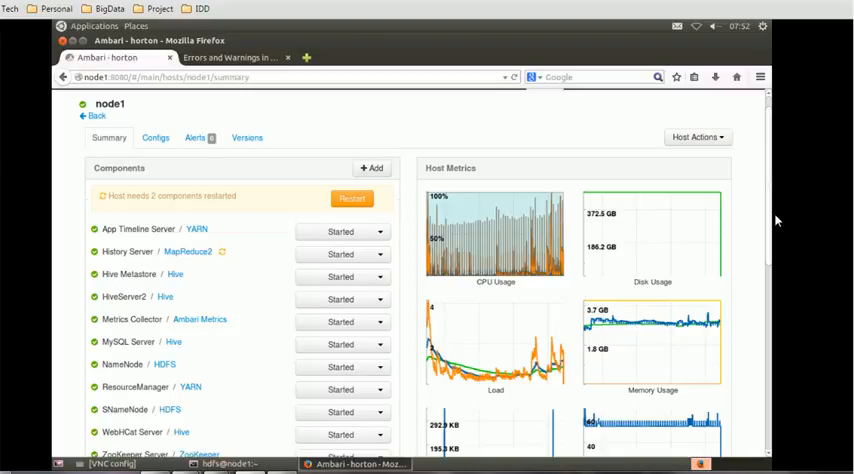
{"action": "mouse_move", "coordinate": [779, 250]}
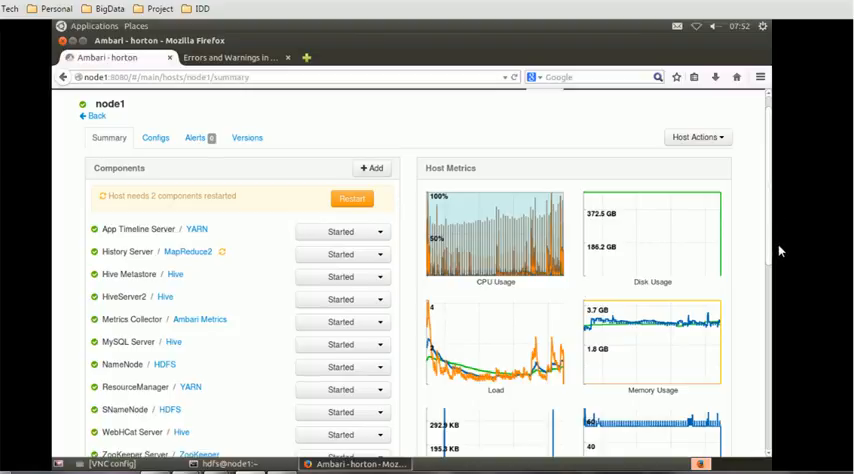
{"action": "mouse_move", "coordinate": [781, 293]}
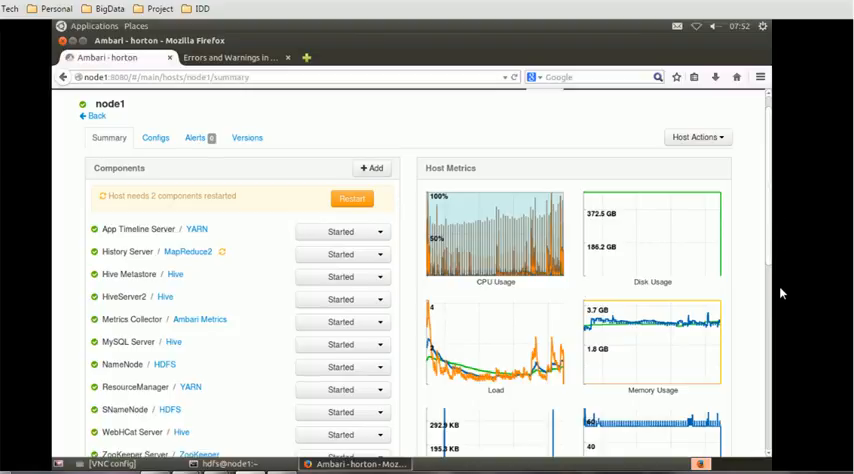
{"action": "scroll", "scroll_direction": "down", "scroll_amount": 3}
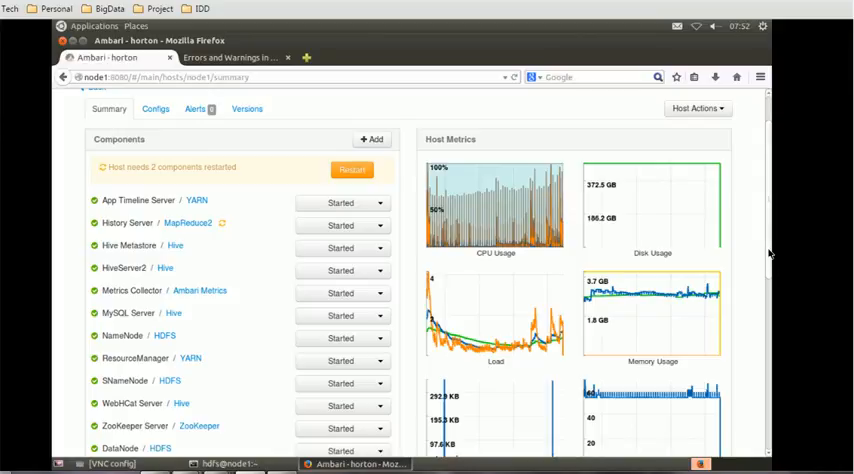
{"action": "scroll", "scroll_direction": "down", "scroll_amount": 3}
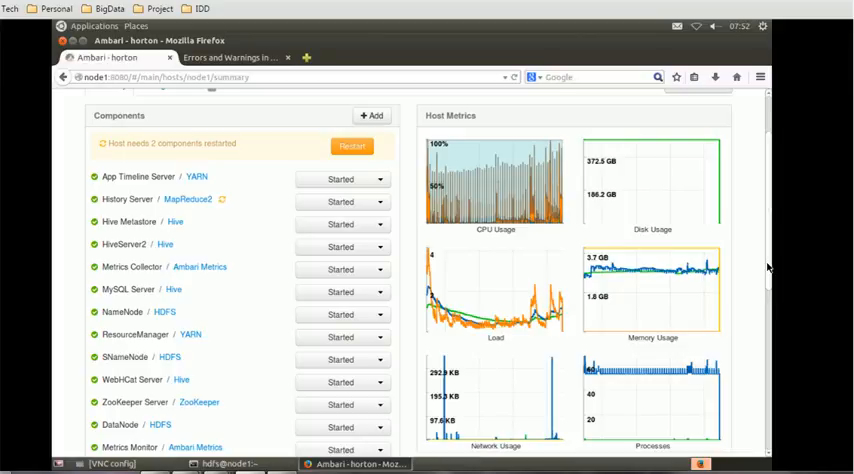
{"action": "scroll", "scroll_direction": "down", "scroll_amount": 3}
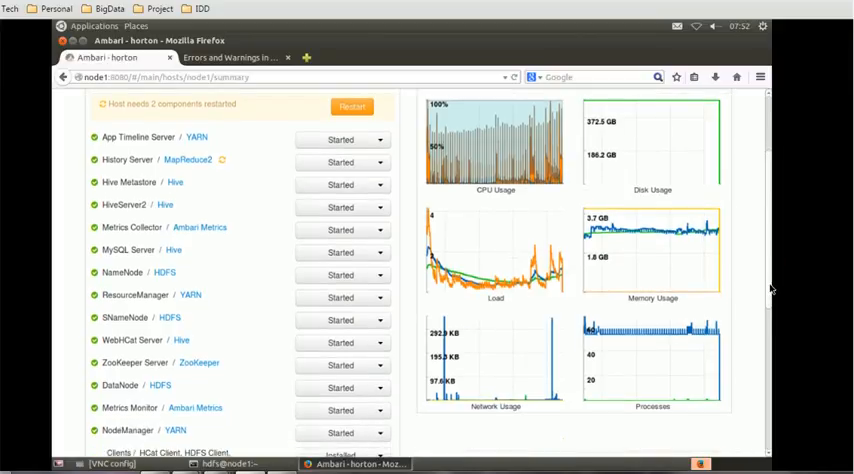
{"action": "mouse_move", "coordinate": [767, 357]}
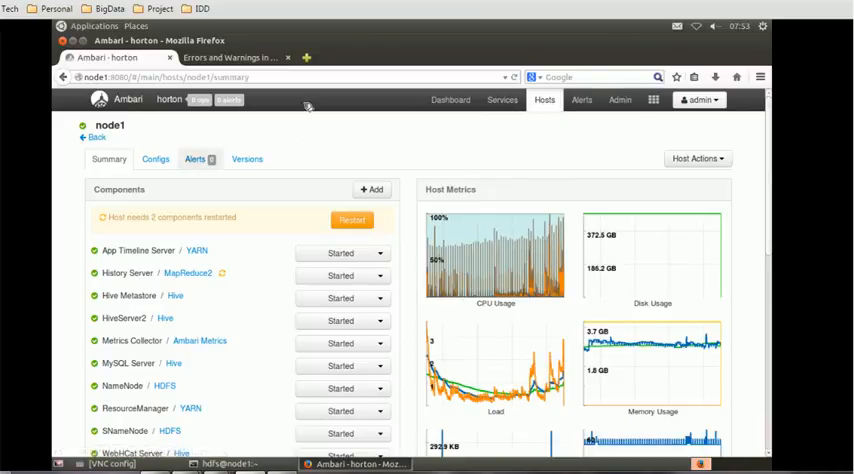
Step: Go to YARN via the Services menu and show its allocatable RAM heatmap
{"action": "left_click", "coordinate": [499, 100]}
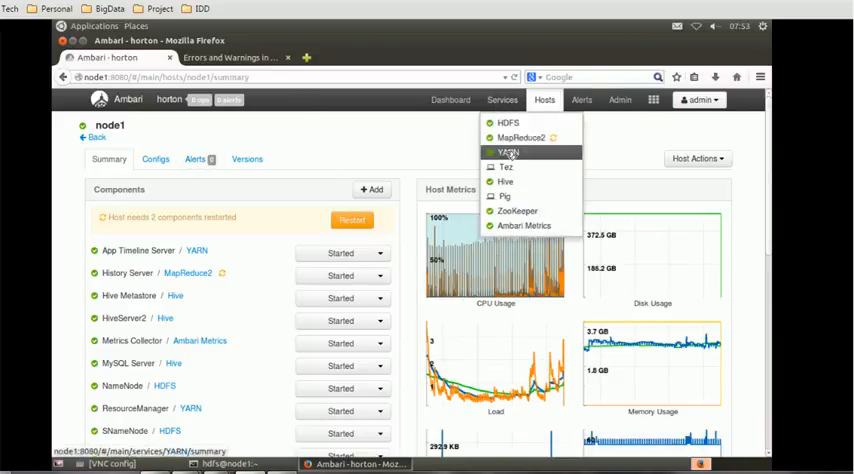
{"action": "left_click", "coordinate": [503, 152]}
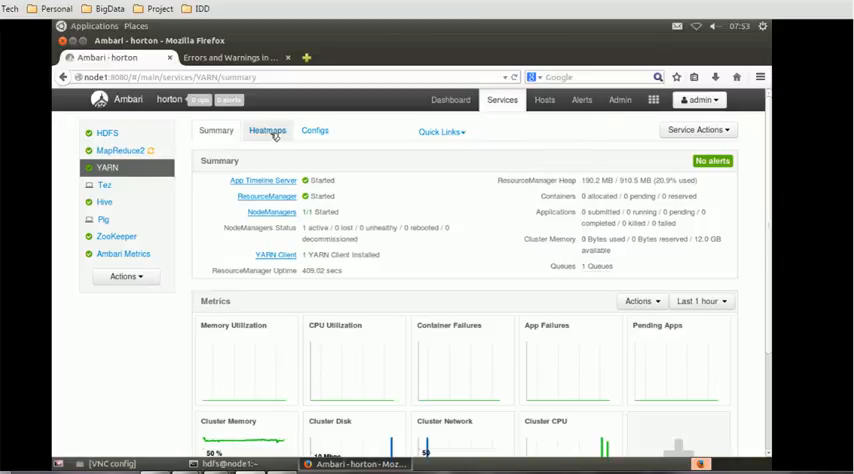
{"action": "left_click", "coordinate": [266, 130]}
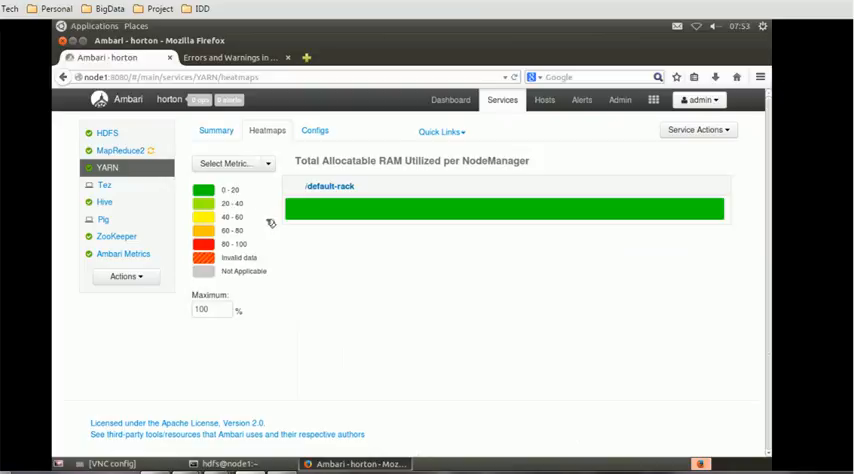
{"action": "mouse_move", "coordinate": [256, 221]}
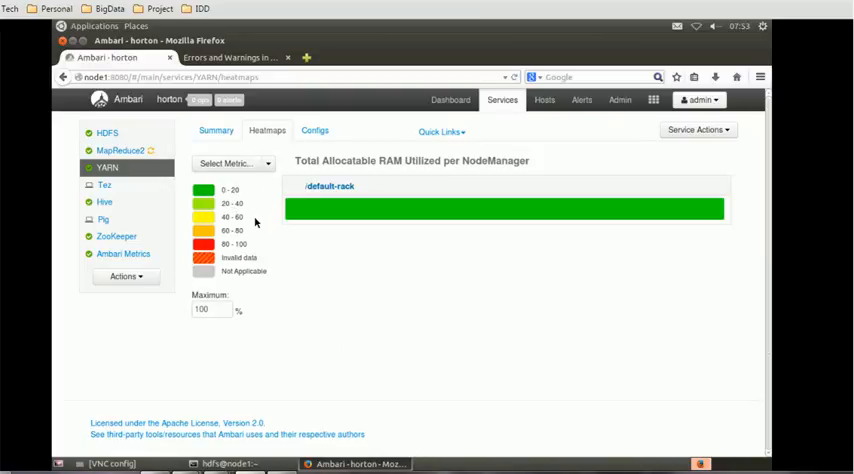
{"action": "mouse_move", "coordinate": [260, 239]}
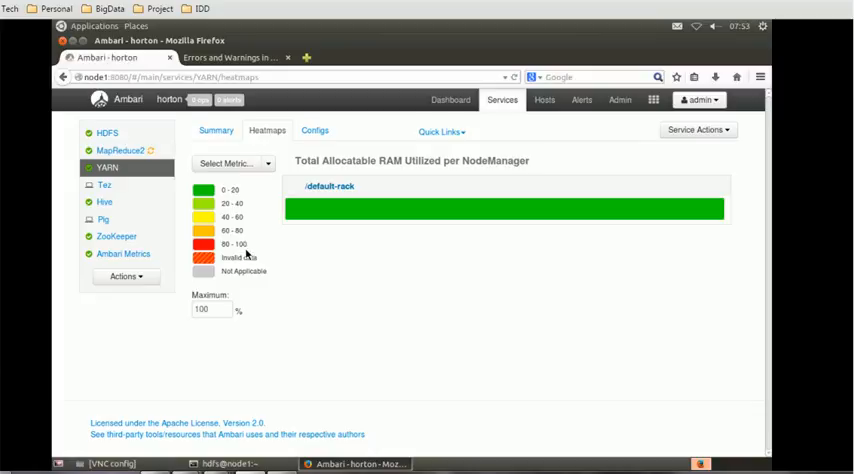
{"action": "mouse_move", "coordinate": [262, 203]}
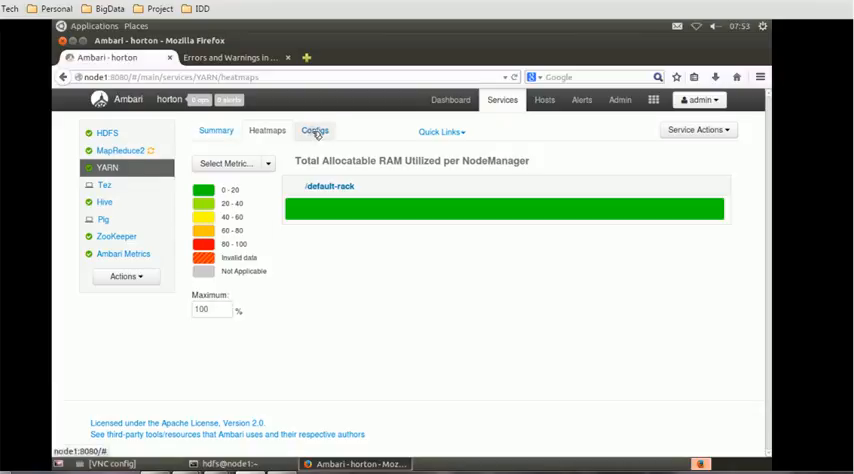
Step: Show YARN's Configs tab with Node and Container memory settings and YARN Features
{"action": "left_click", "coordinate": [314, 130]}
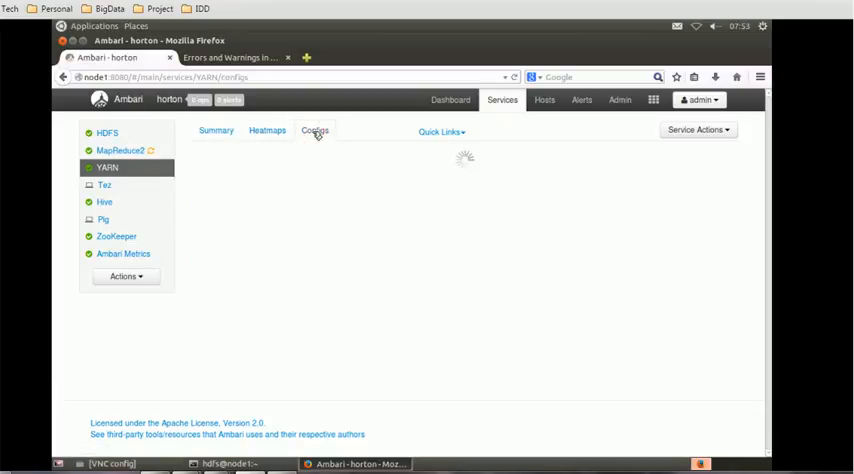
{"action": "left_click", "coordinate": [314, 130]}
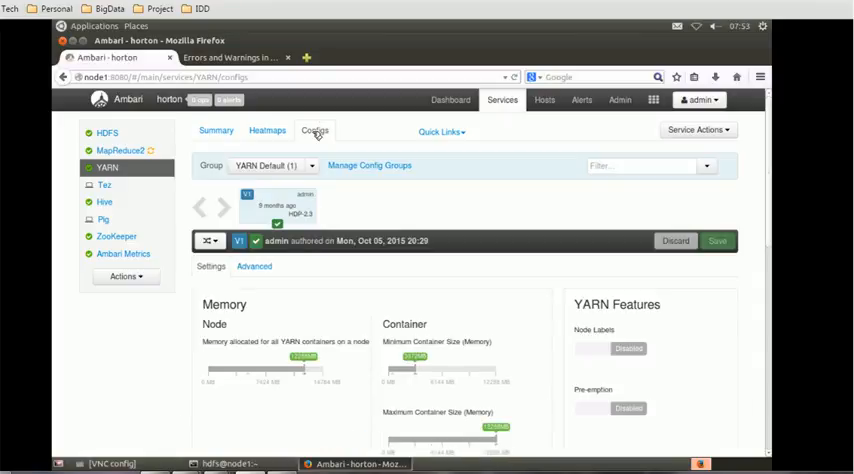